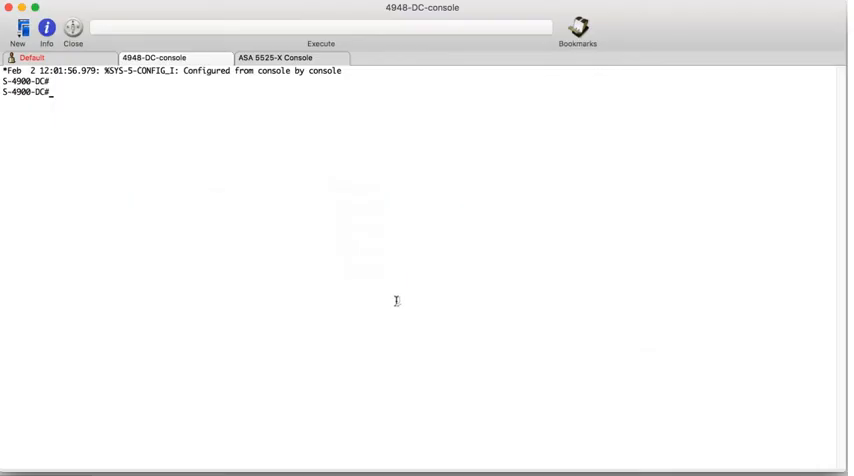
- Run 'sh run | inc sxp' and 'sh cts sxp connections' on the 4948-DC switch, showing peer 10.3.6.2 on
key(Return)
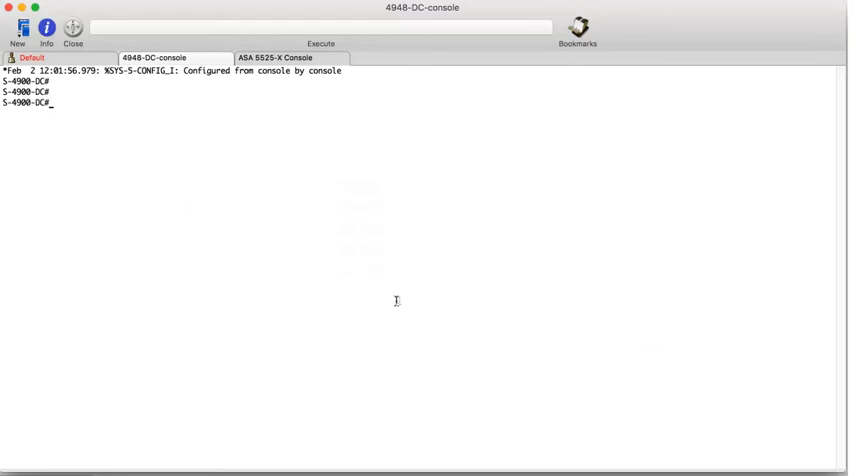
text(sh run | inc sxp)
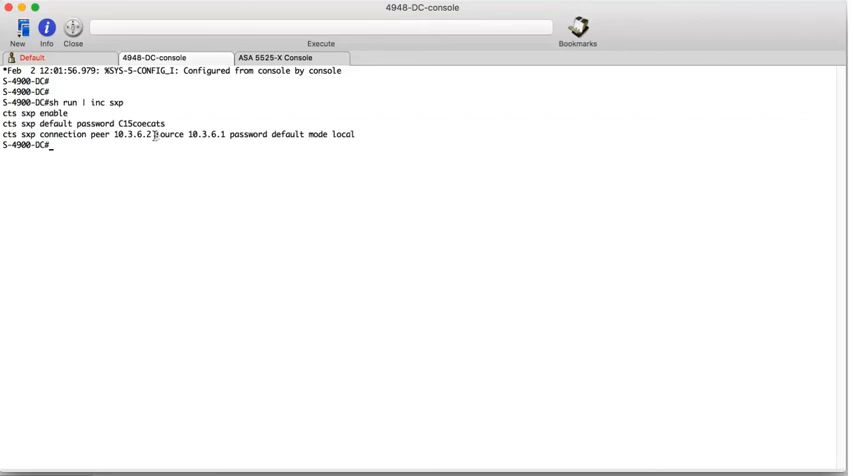
text(sh cts sxp c)
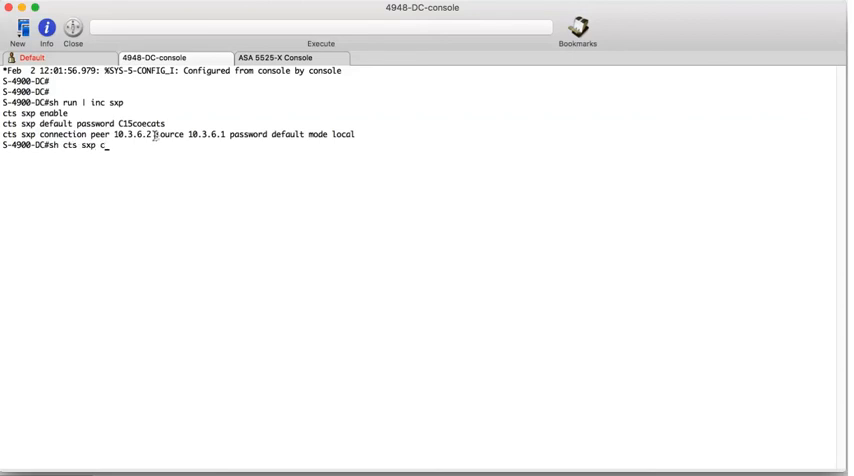
key(Return)
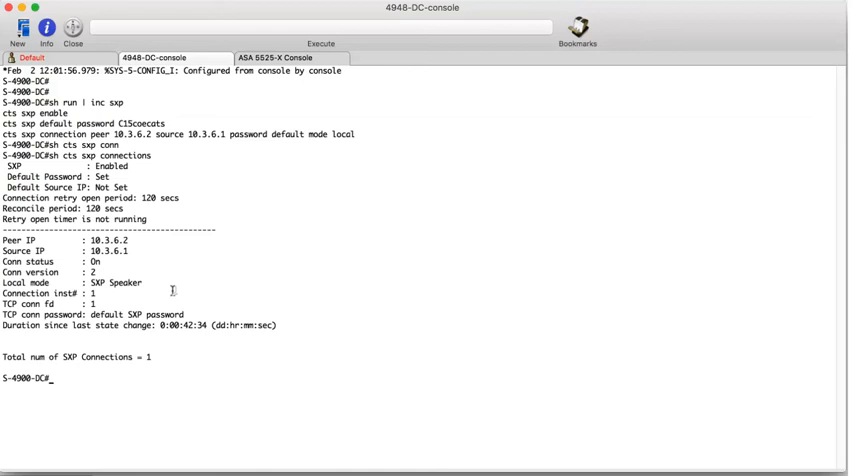
- Begin another 'sh cts sxp' command on the switch console before moving to ASDM
text(sh)
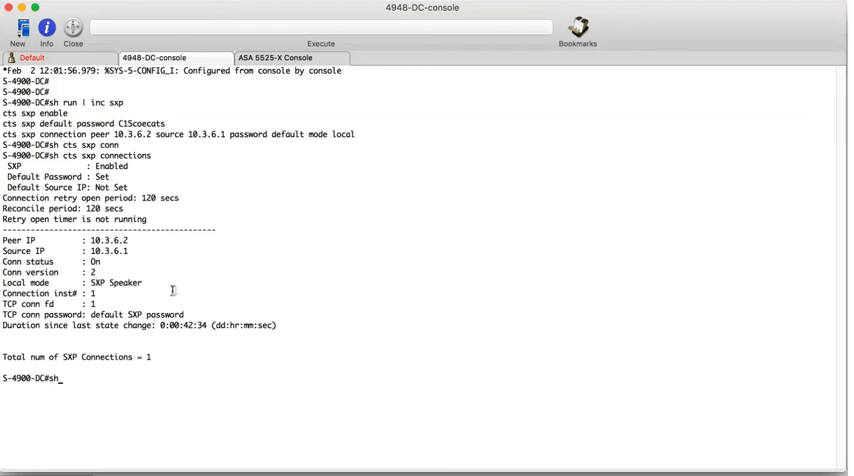
text(cts sxp)
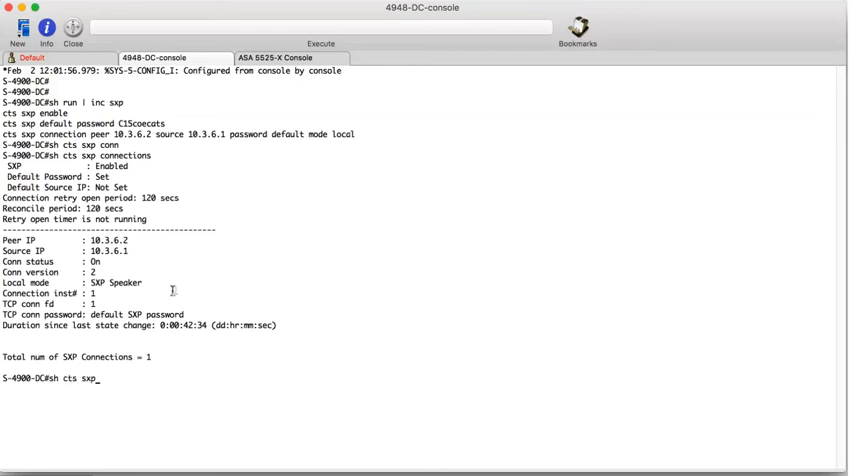
key(BackSpace)
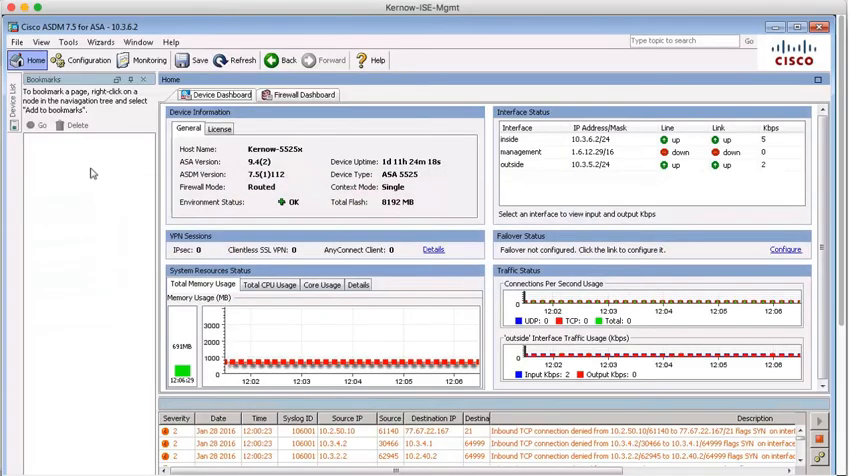
- Show the ASA's Identity by TrustSec configuration with SXP enabled and peer 10.3.6.1 listed
click(82, 60)
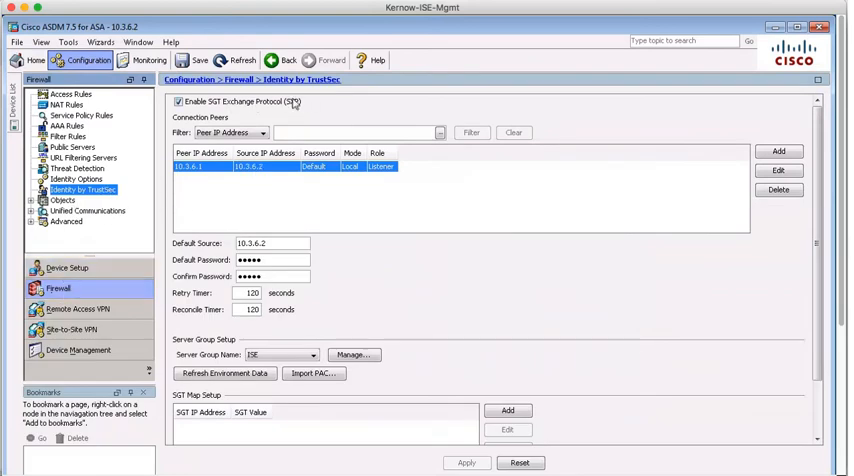
mouse_move(256, 184)
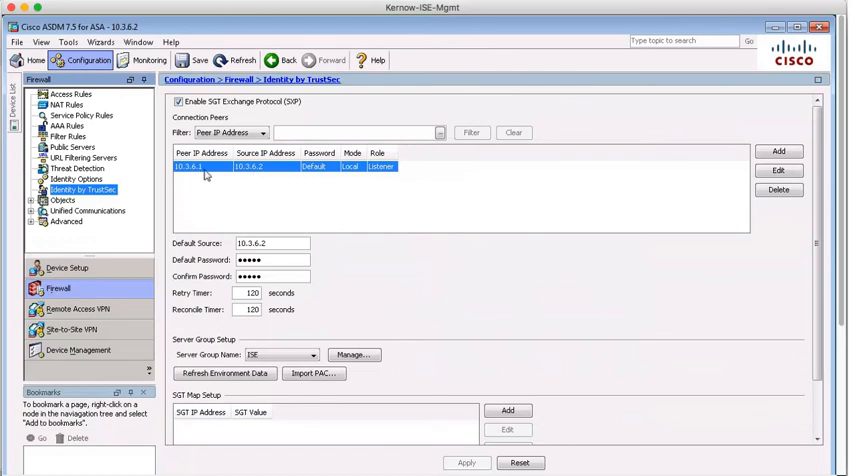
mouse_move(234, 192)
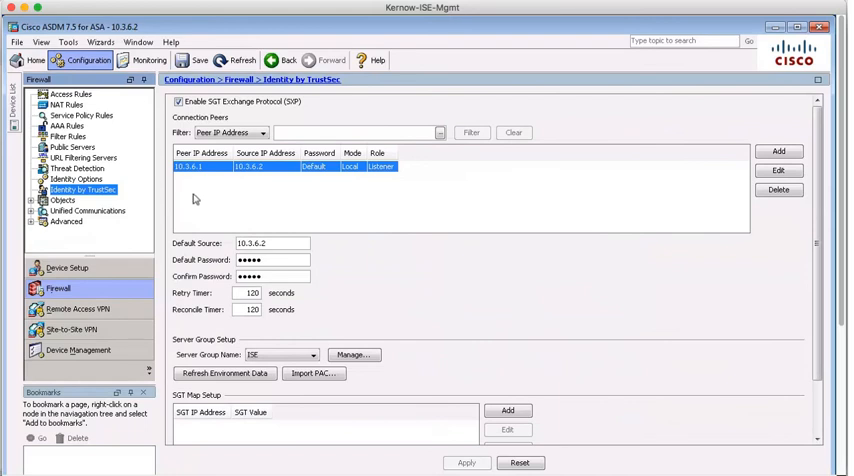
- Show the ASA's live SXP Connections monitoring status with listener connection to 10.3.6.1 on
click(144, 60)
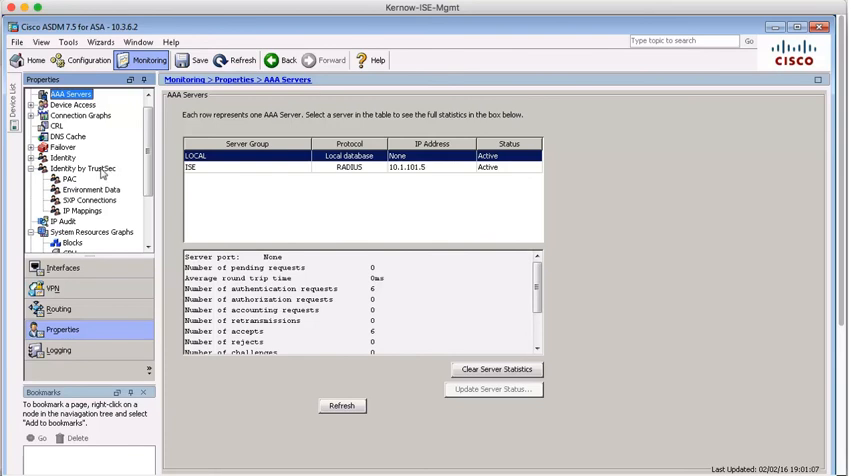
click(80, 200)
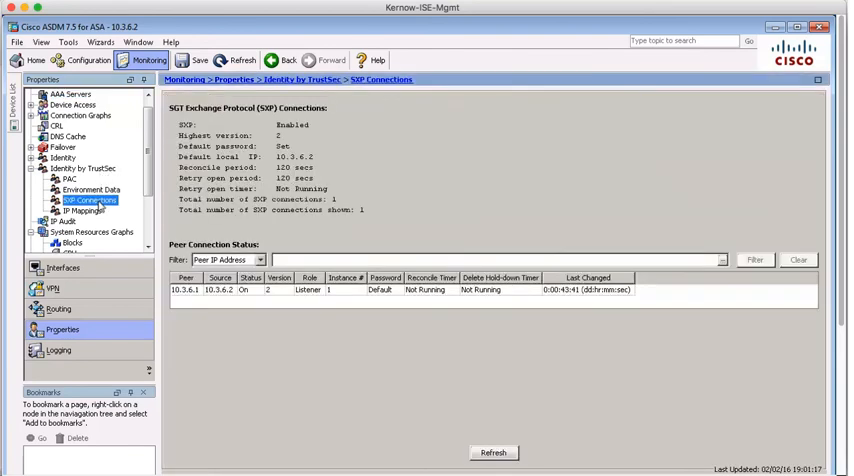
mouse_move(224, 310)
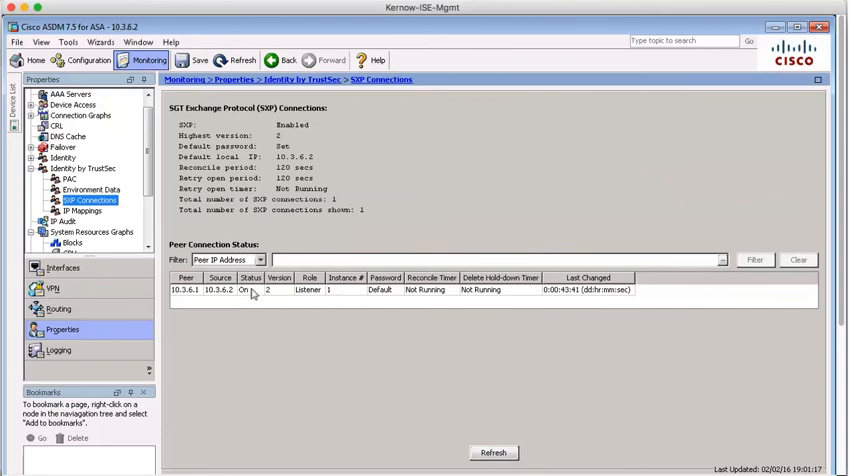
mouse_move(316, 324)
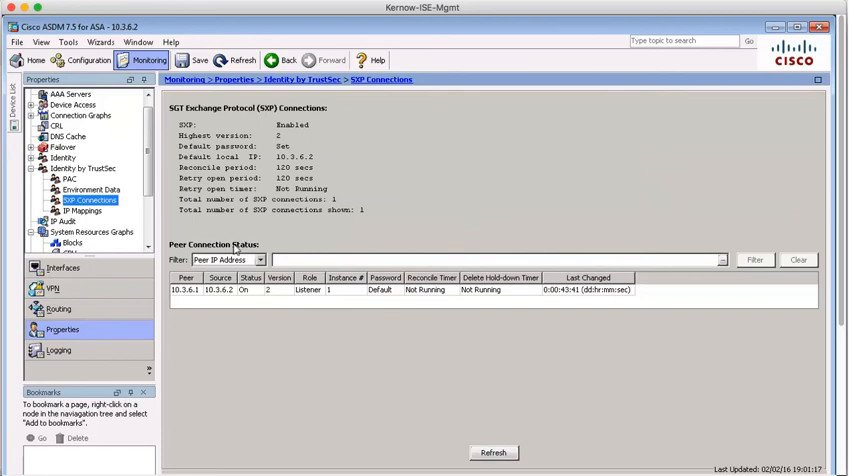
- Show the ASA's Security Group IP Mapping table, currently listing zero mappings
click(82, 212)
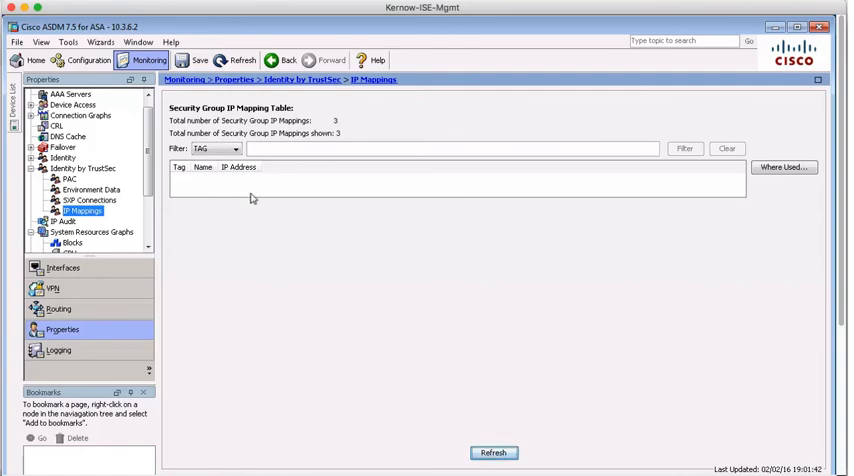
mouse_move(264, 220)
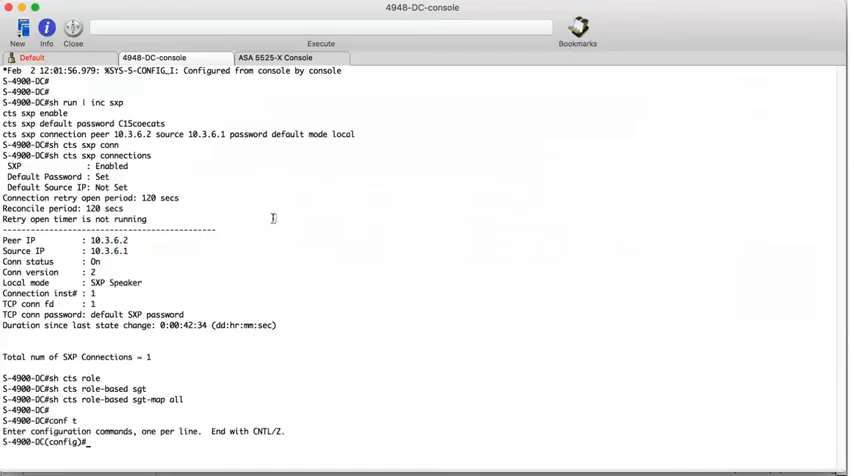
- Configure three static 'cts role-based sgt-map' IP-to-SGT mappings on the 4948-DC switch
text(connection peer)
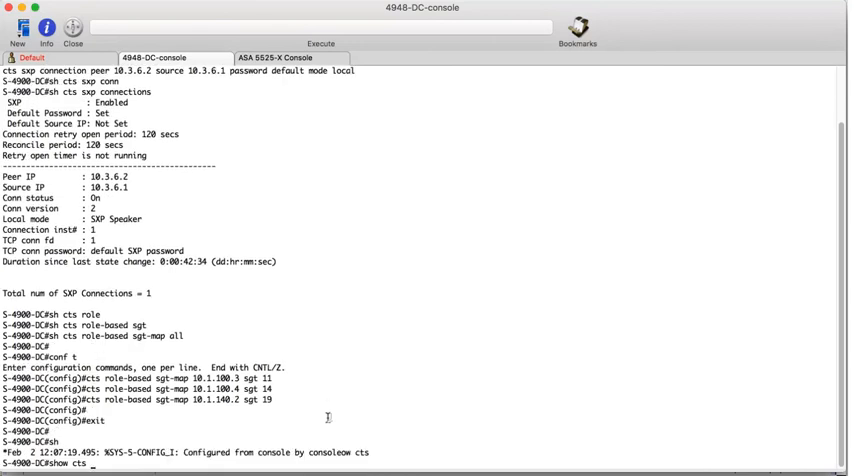
text(r)
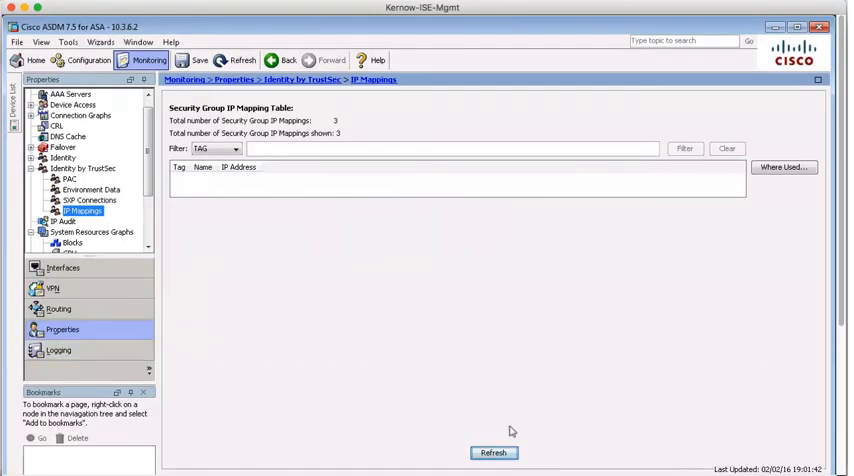
- Display the ASA's IP mapping table now listing SXP-learned tags 11, 14 and 19
click(492, 452)
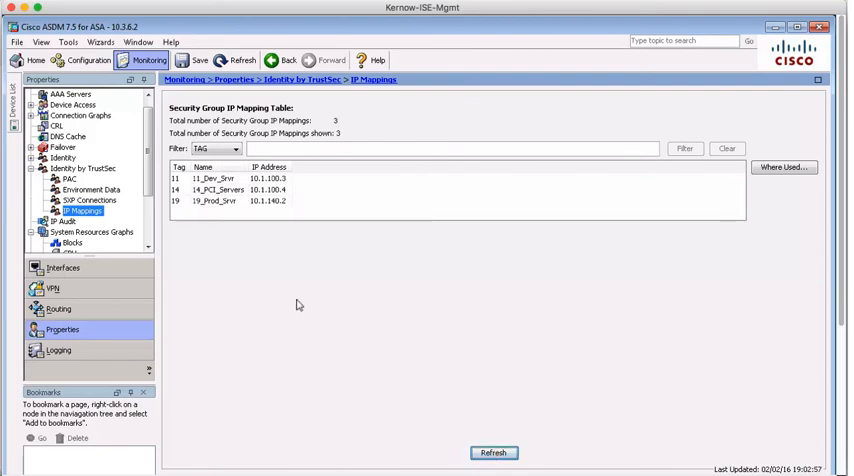
mouse_move(284, 296)
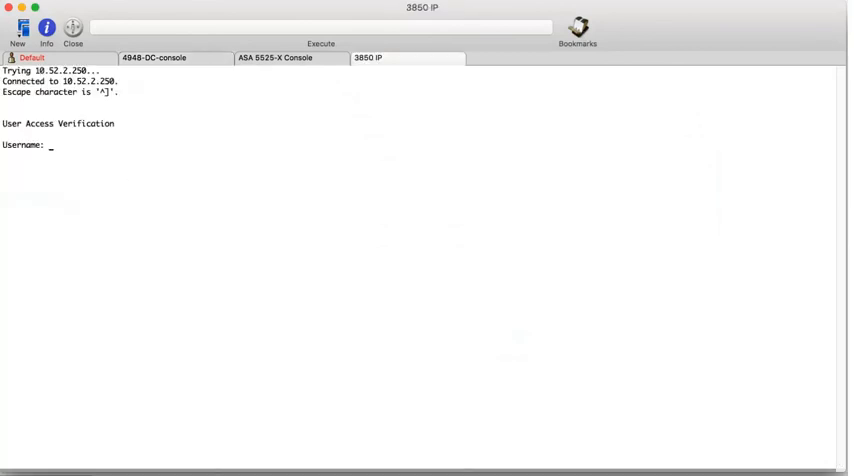
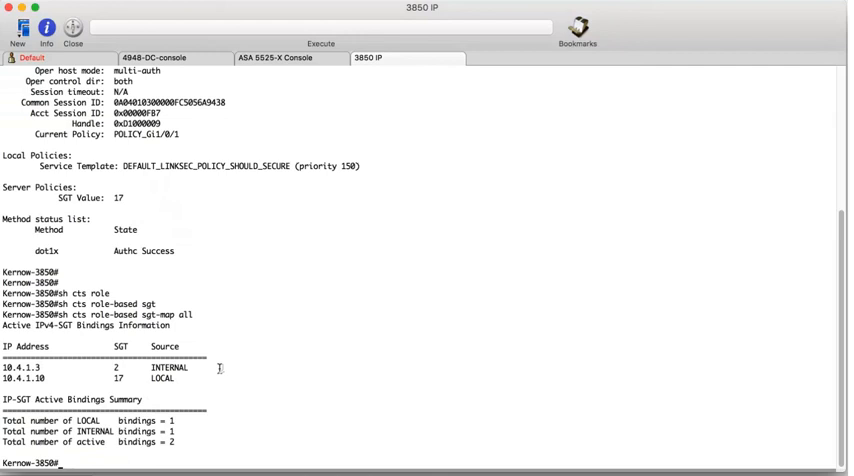
- Log into the 3850 switch at 10.52.2.250 with the cisco credentials
mouse_move(312, 92)
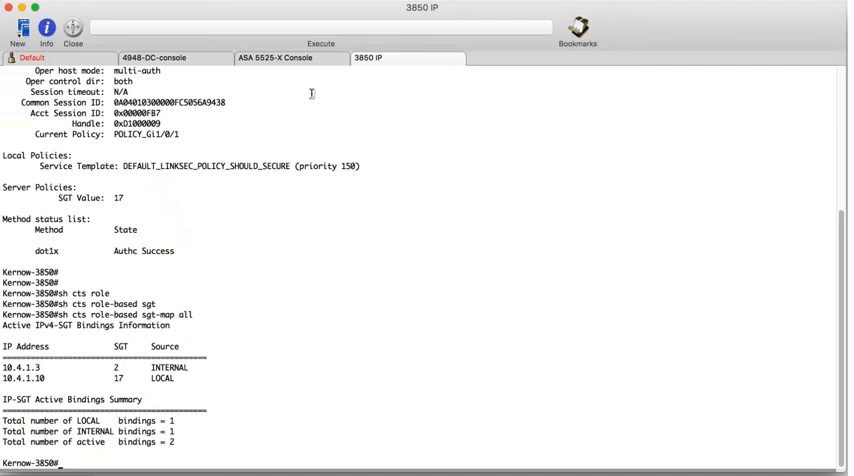
- Run 'capture testcapture type inline-tag 17 interface outside real-time' on the ASA 5525-X console
click(288, 56)
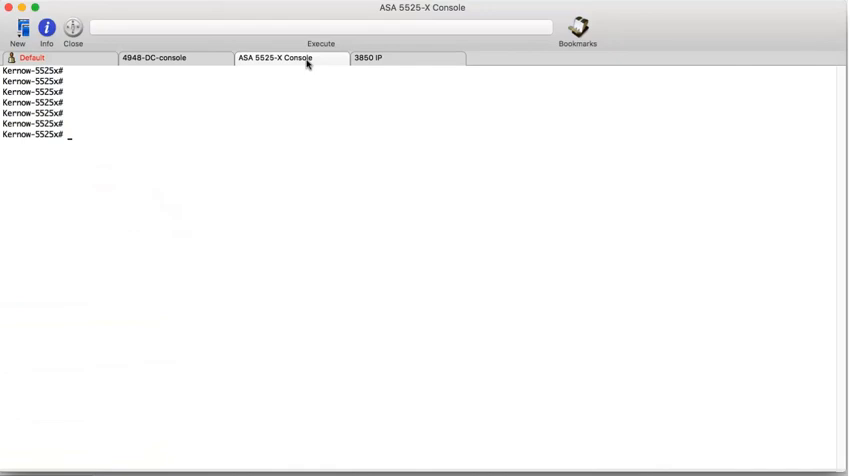
text(cap)
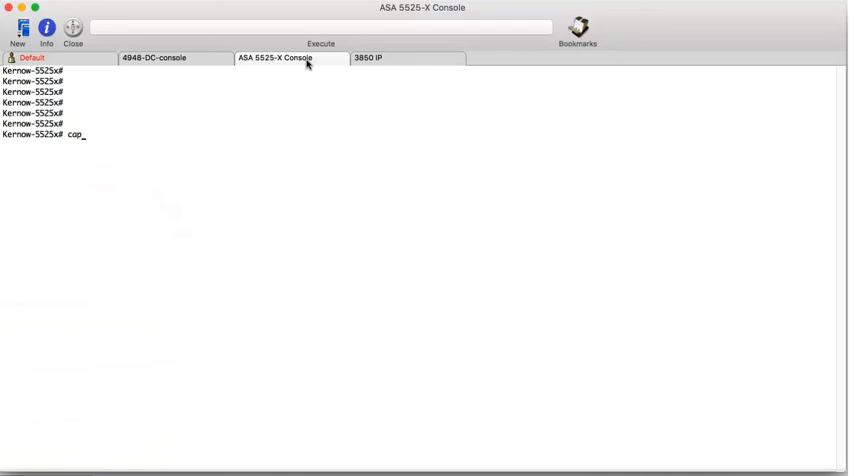
text(capture te)
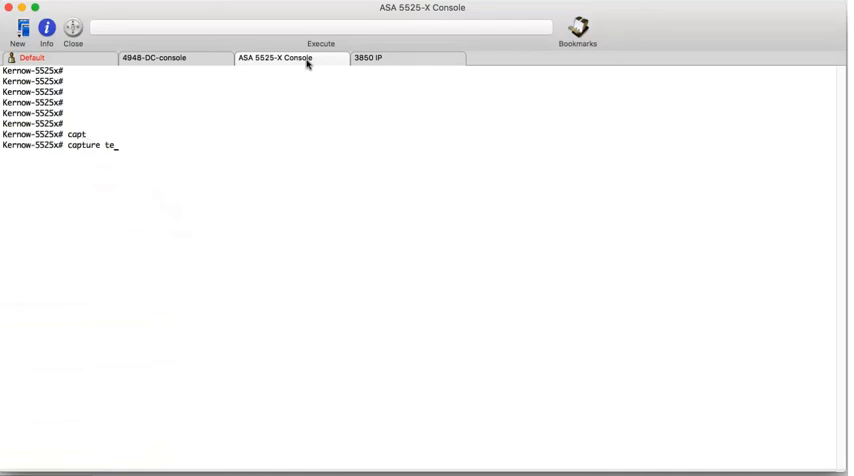
text(stcapture type)
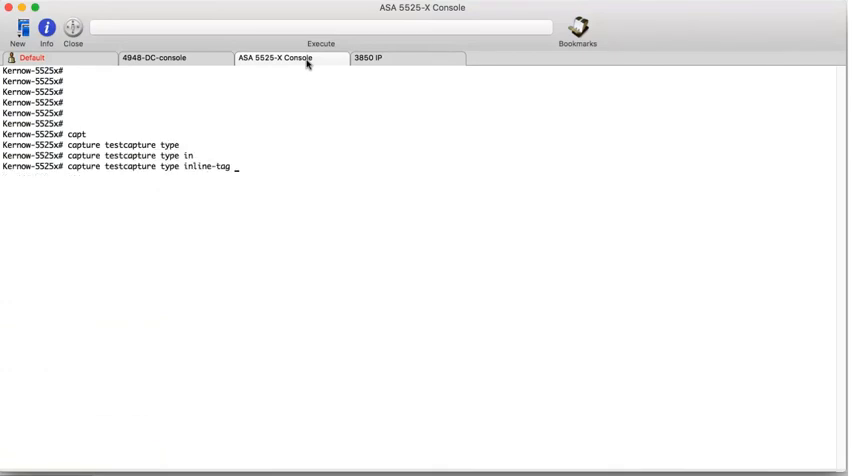
text(17)
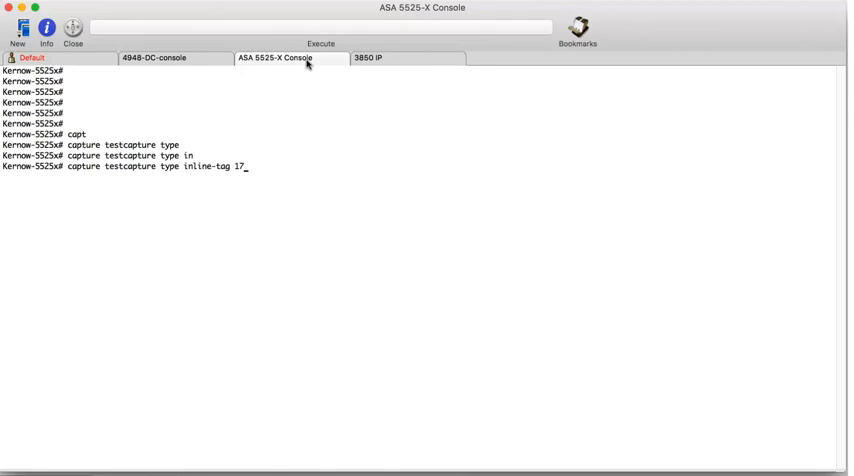
text(interface)
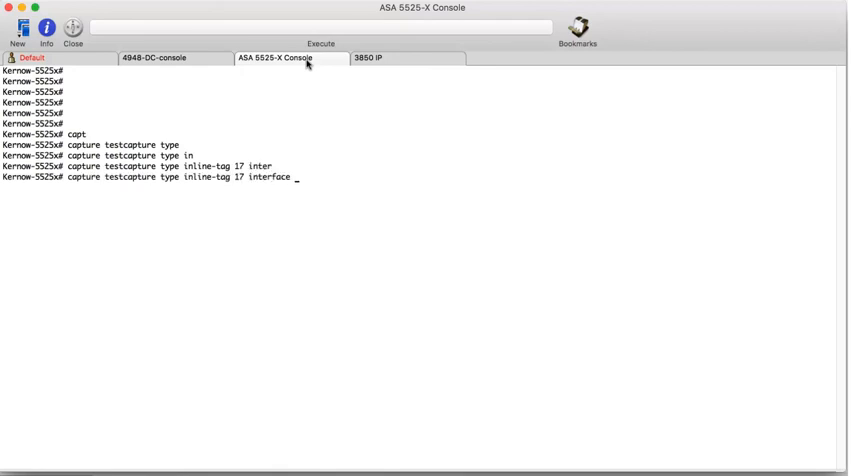
text(outside)
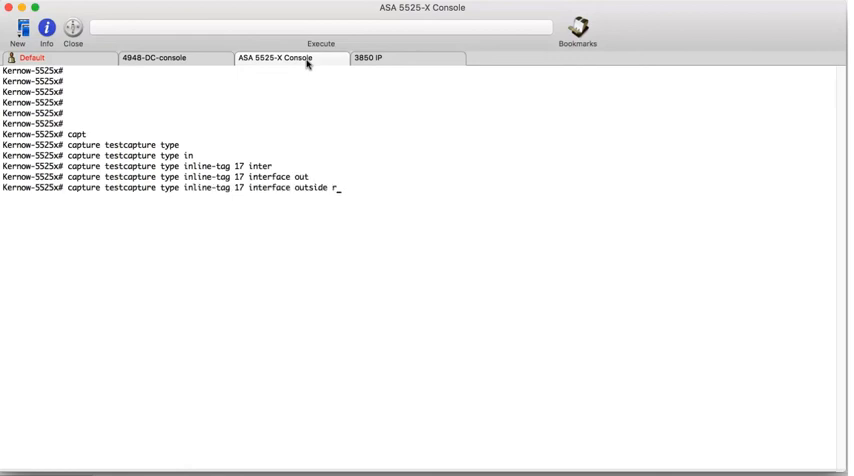
text(rea)
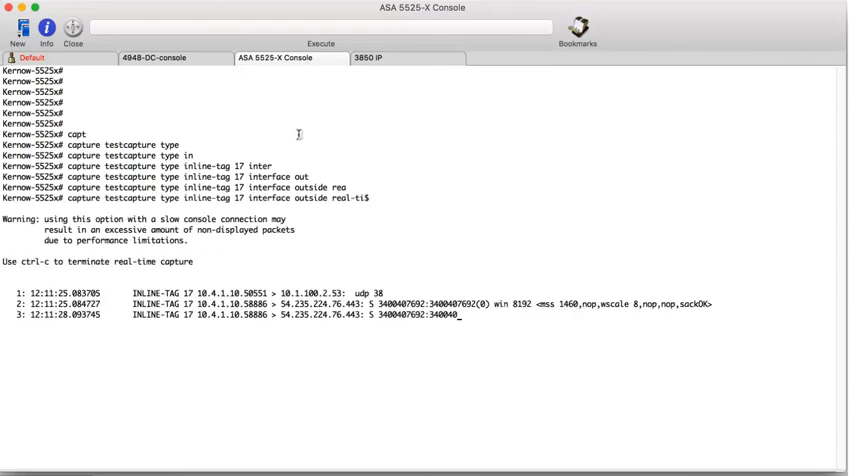
mouse_move(248, 334)
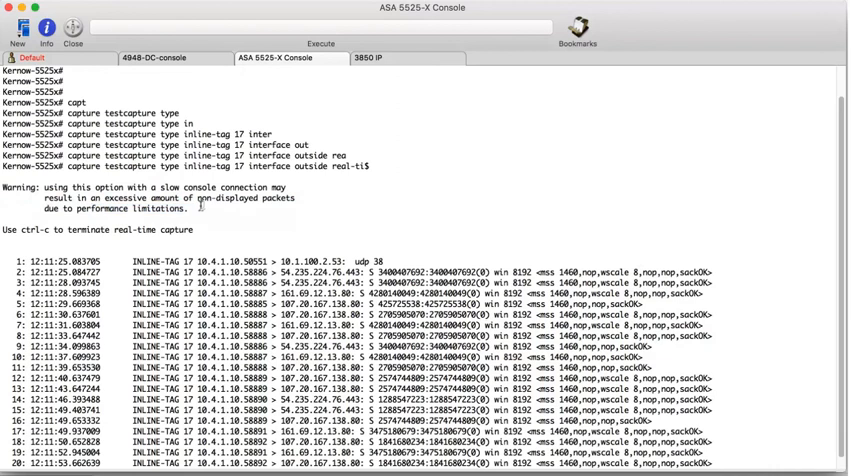
- Scroll through the live capture of INLINE-TAG 17 packets from 10.4.1.10
scroll(down, 3)
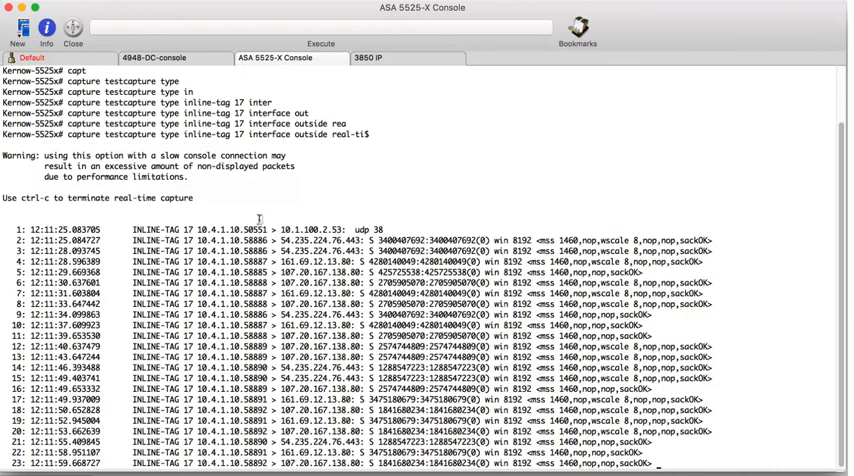
scroll(down, 3)
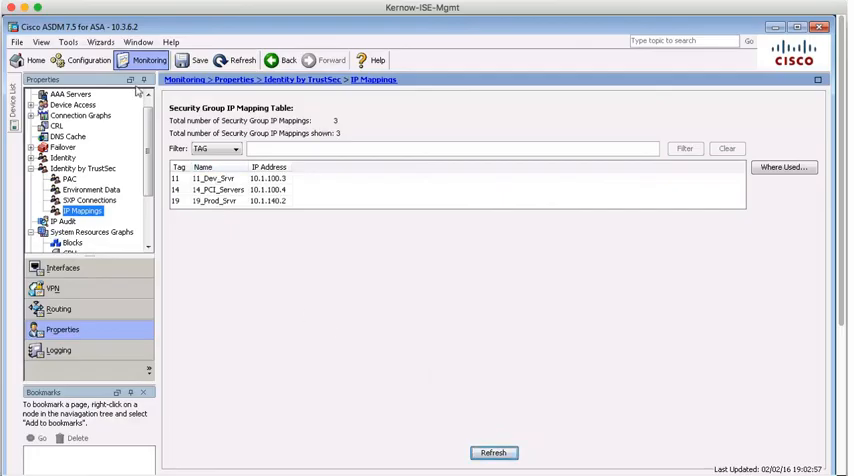
- Show the firewall Access Rules with security-group destinations 11_Dev_Srvr, 19_Prod_Srvr and 14_PCI_Servers
click(86, 60)
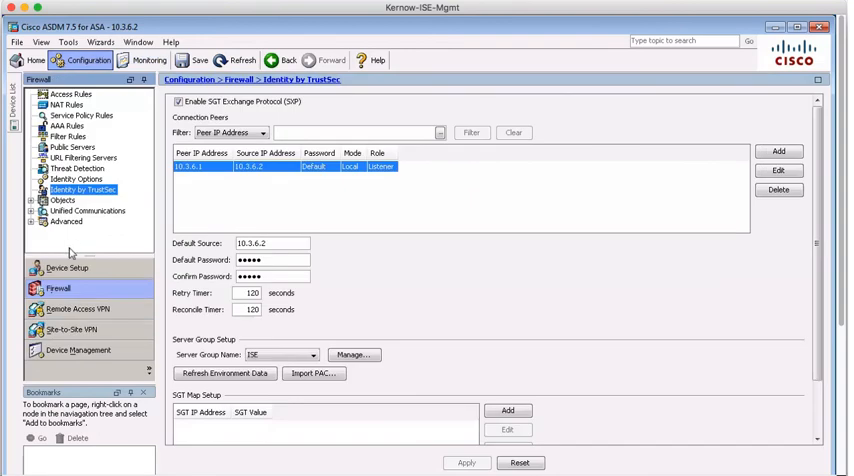
click(72, 92)
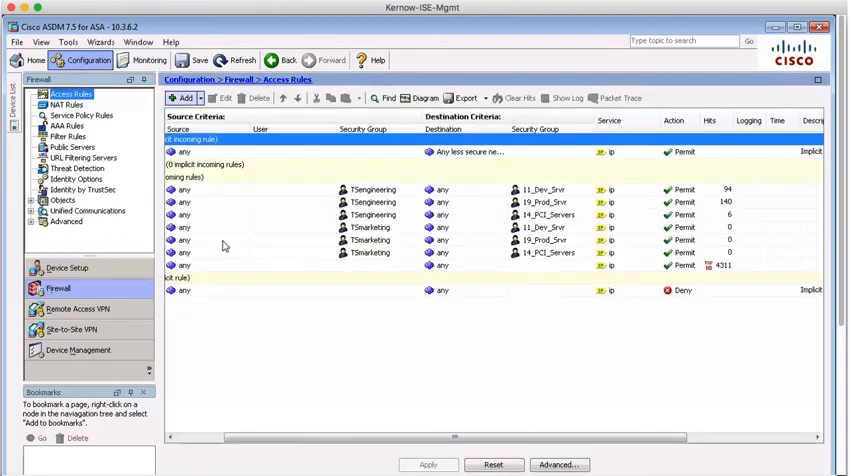
mouse_move(466, 348)
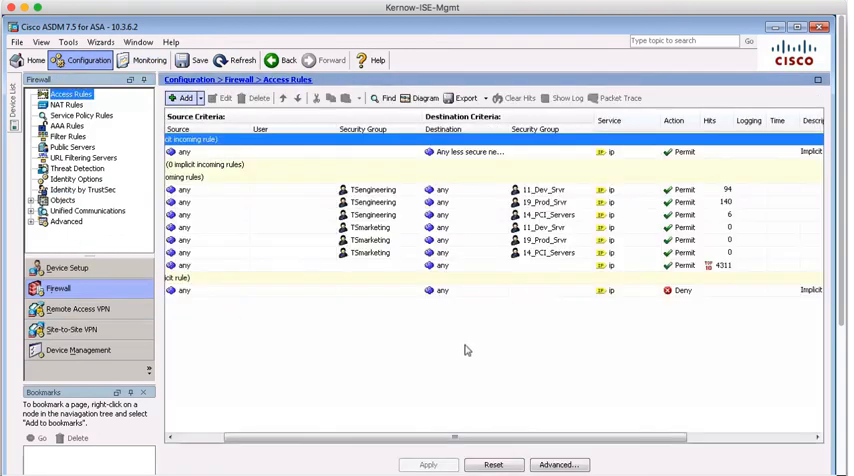